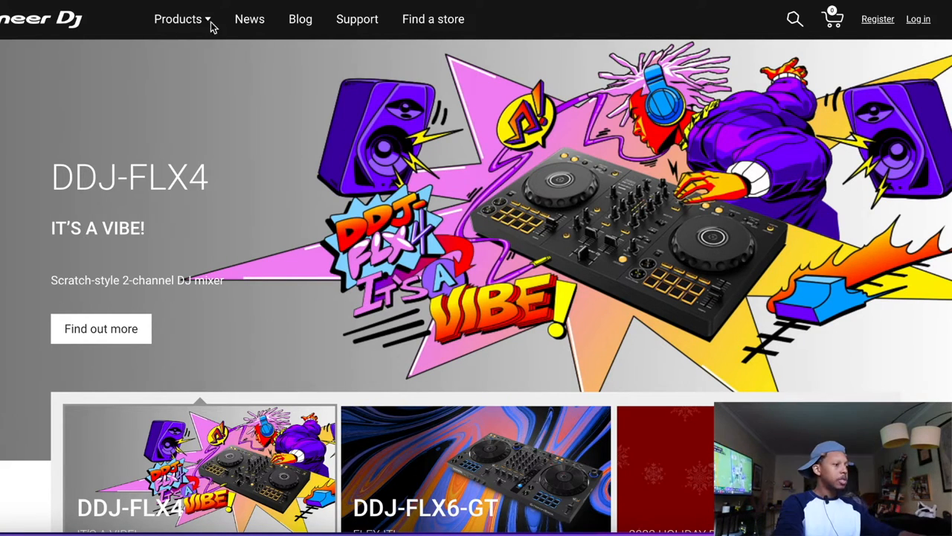
- From the Products menu show All products, then follow the rekordbox banner to its site
{"action": "left_click", "coordinate": [178, 18]}
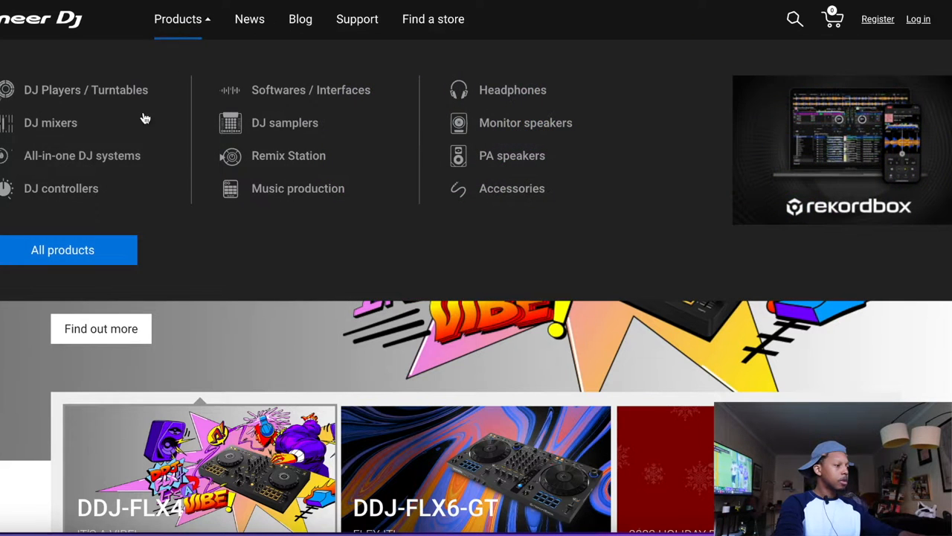
{"action": "mouse_move", "coordinate": [62, 250]}
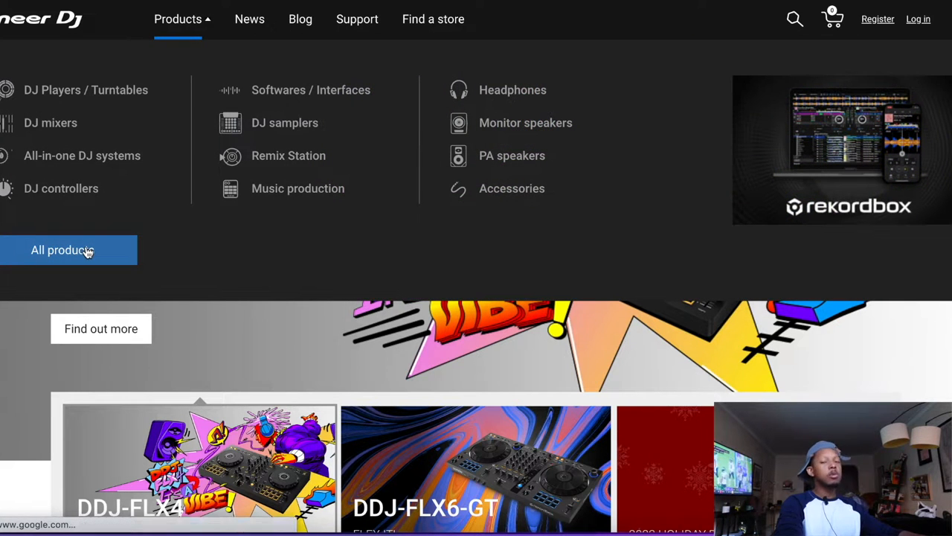
{"action": "left_click", "coordinate": [62, 250]}
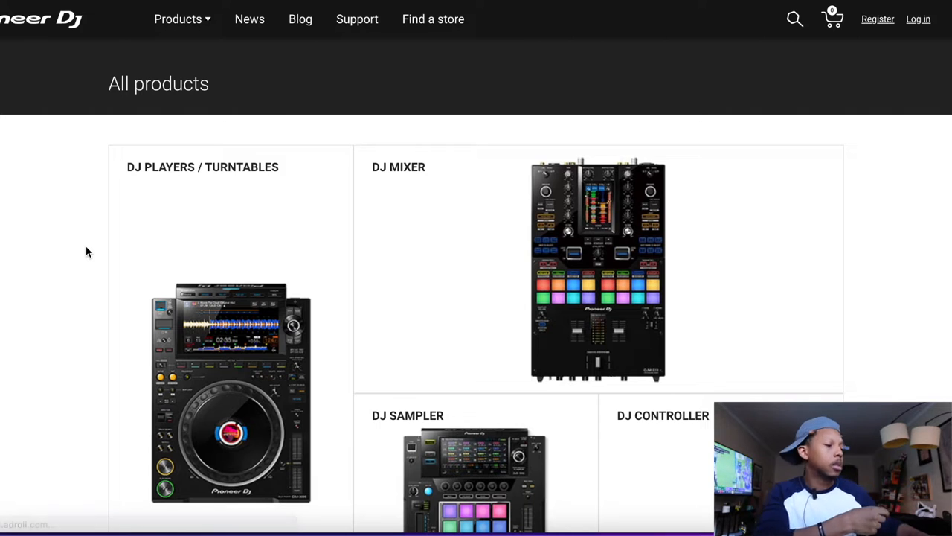
{"action": "mouse_move", "coordinate": [220, 312]}
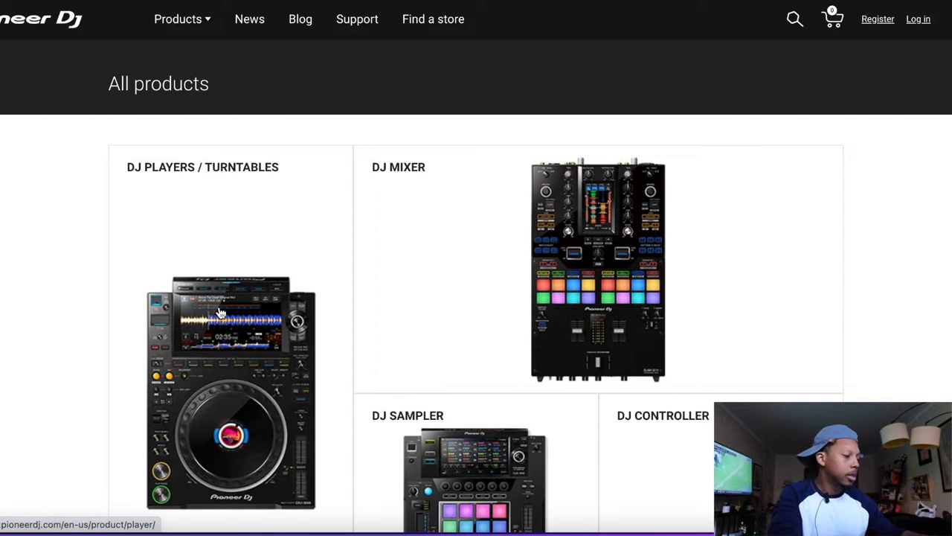
{"action": "scroll", "scroll_direction": "down", "scroll_amount": 3}
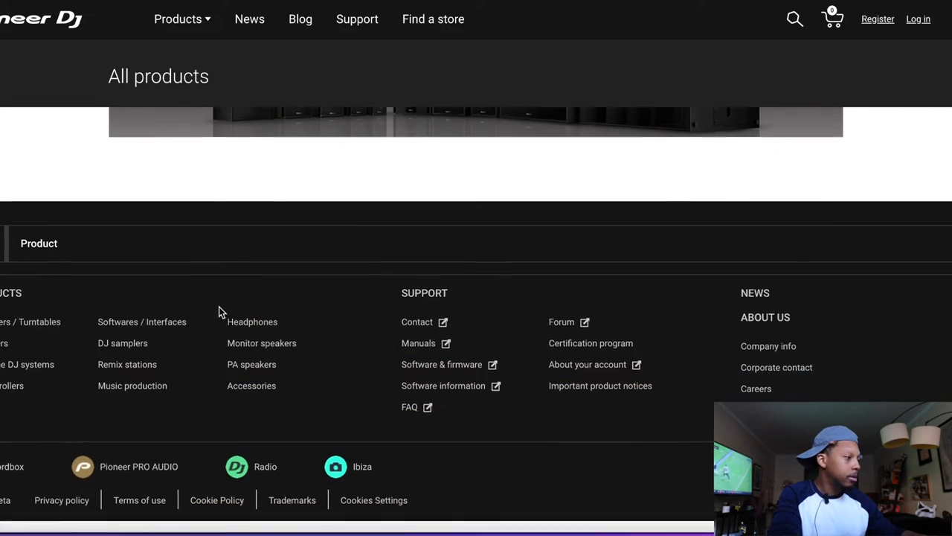
{"action": "scroll", "scroll_direction": "up", "scroll_amount": 3}
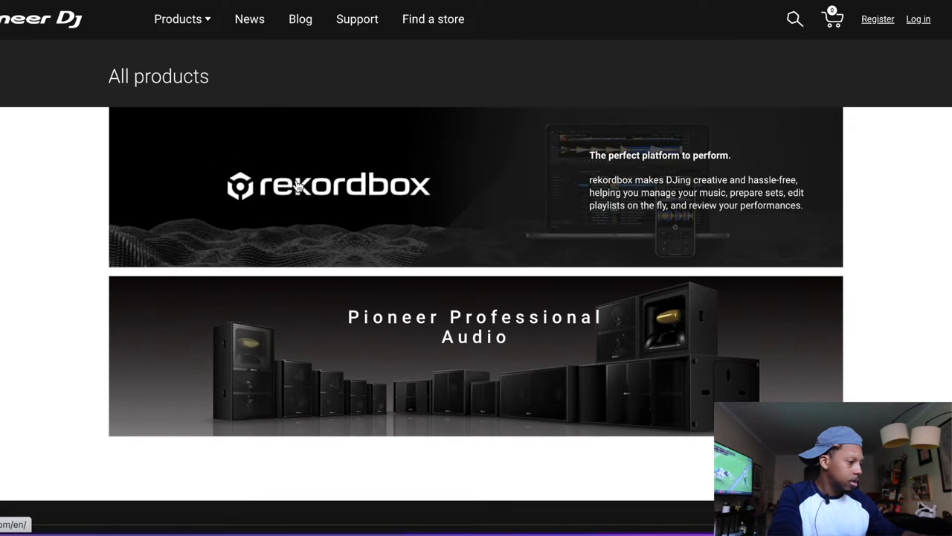
{"action": "left_click", "coordinate": [327, 185]}
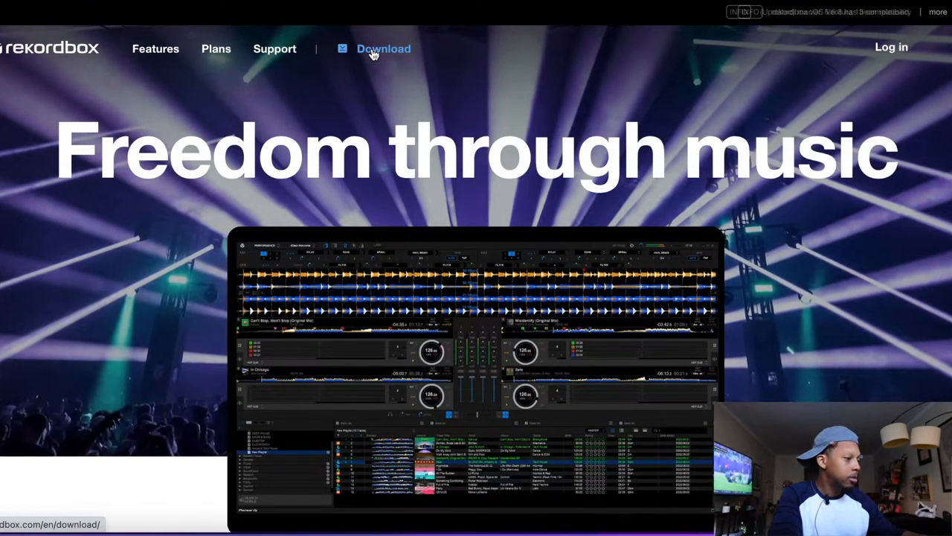
- On the Download page accept the license agreement and start the rekordbox for Mac download
{"action": "left_click", "coordinate": [383, 48]}
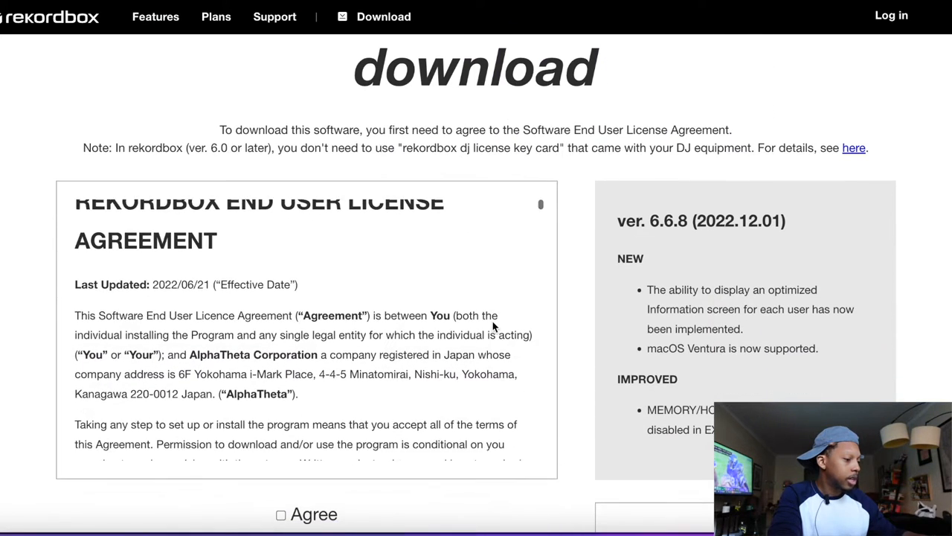
{"action": "scroll", "scroll_direction": "down", "scroll_amount": 3}
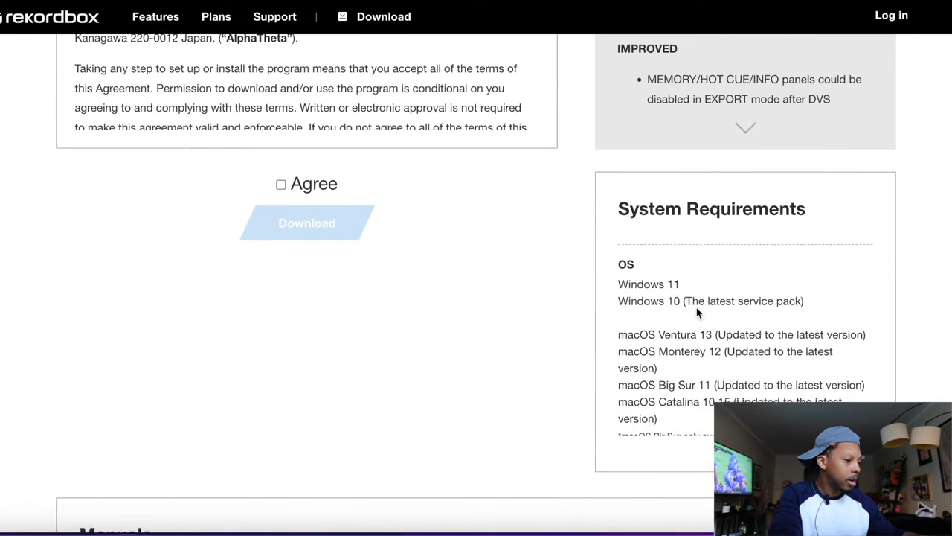
{"action": "left_click", "coordinate": [280, 185]}
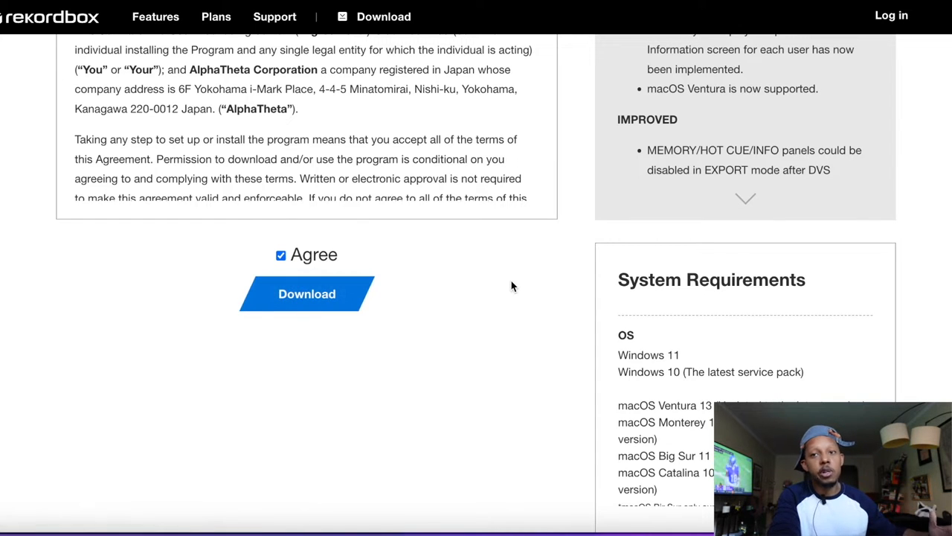
{"action": "scroll", "scroll_direction": "down", "scroll_amount": 3}
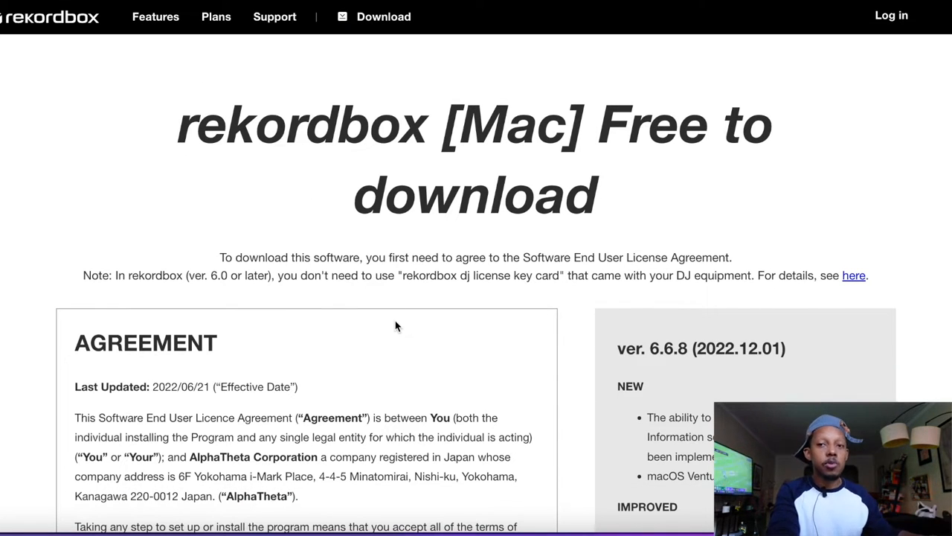
{"action": "scroll", "scroll_direction": "down", "scroll_amount": 3}
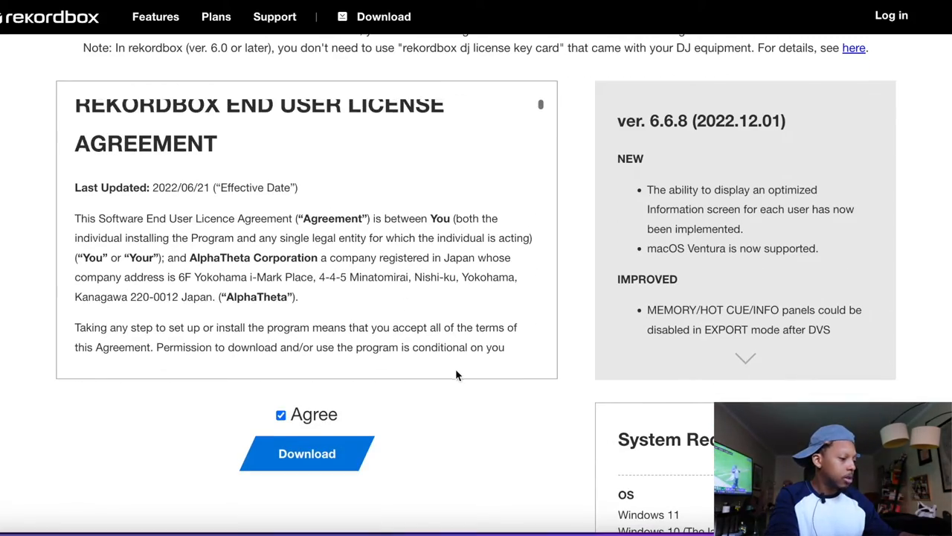
{"action": "left_click", "coordinate": [307, 453]}
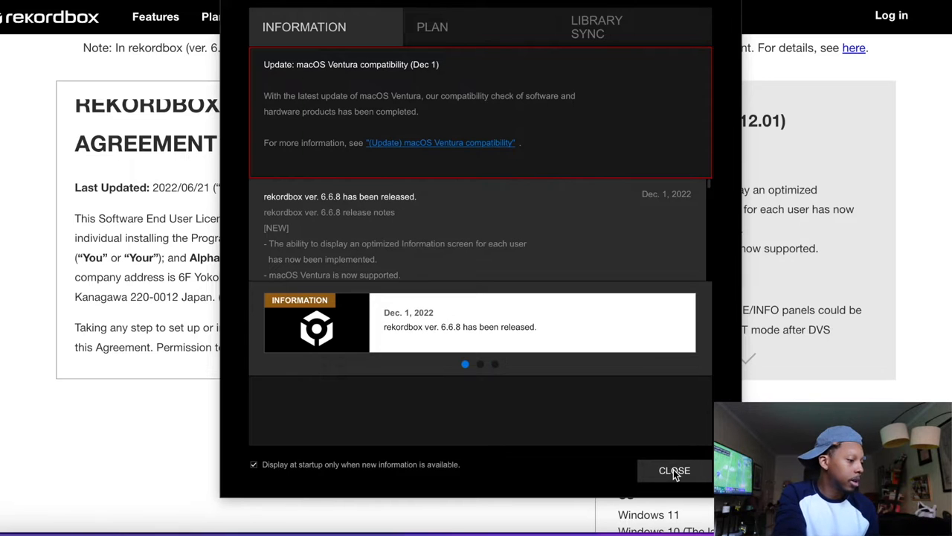
{"action": "mouse_move", "coordinate": [677, 483]}
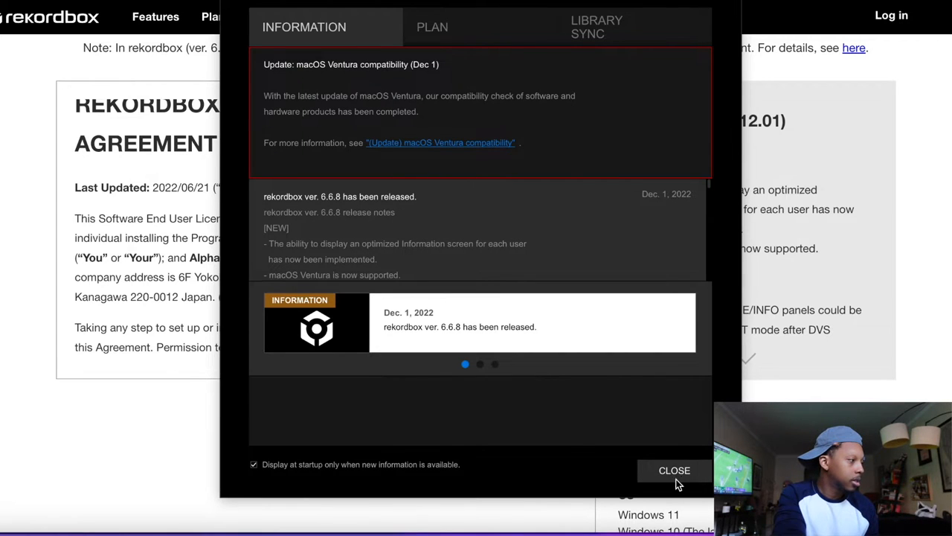
- Close the Information window and scroll the playlist tree in the library panel
{"action": "left_click", "coordinate": [674, 470]}
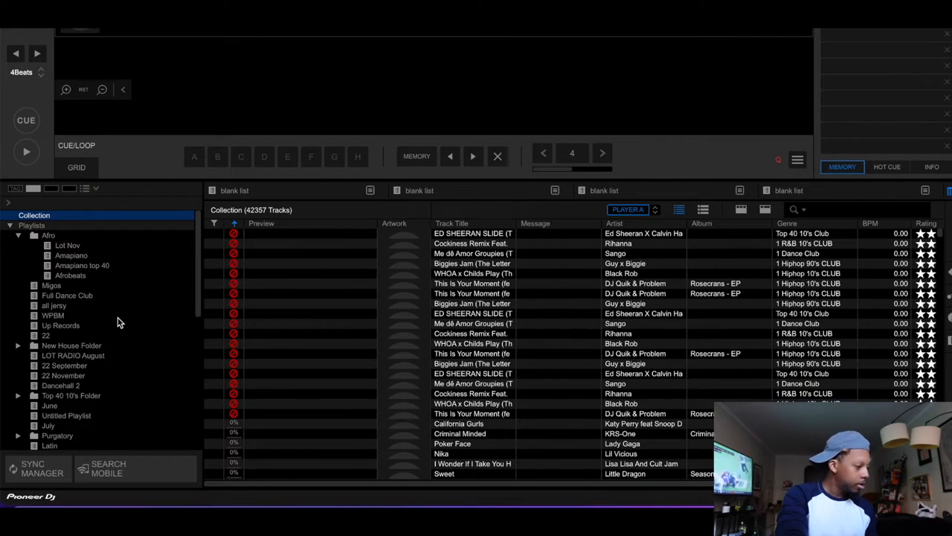
{"action": "scroll", "scroll_direction": "down", "scroll_amount": 3}
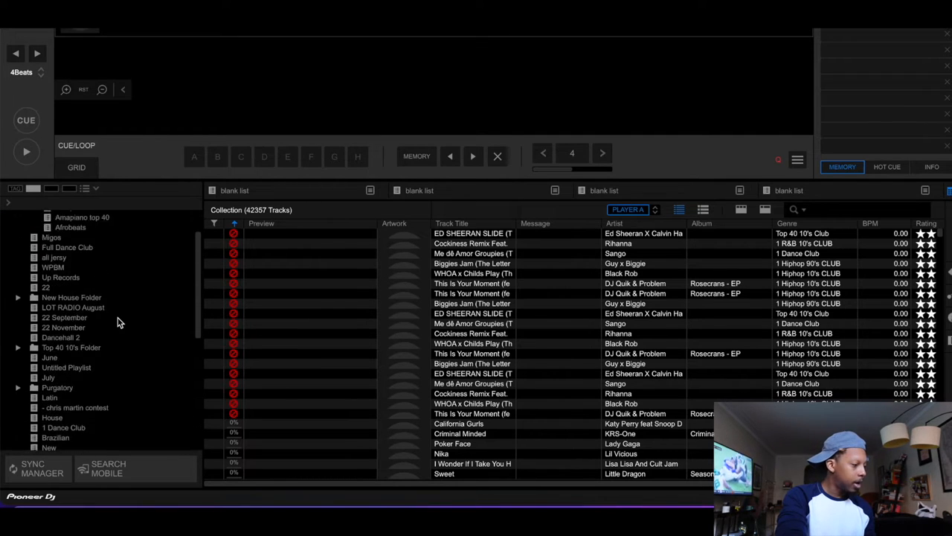
{"action": "scroll", "scroll_direction": "down", "scroll_amount": 3}
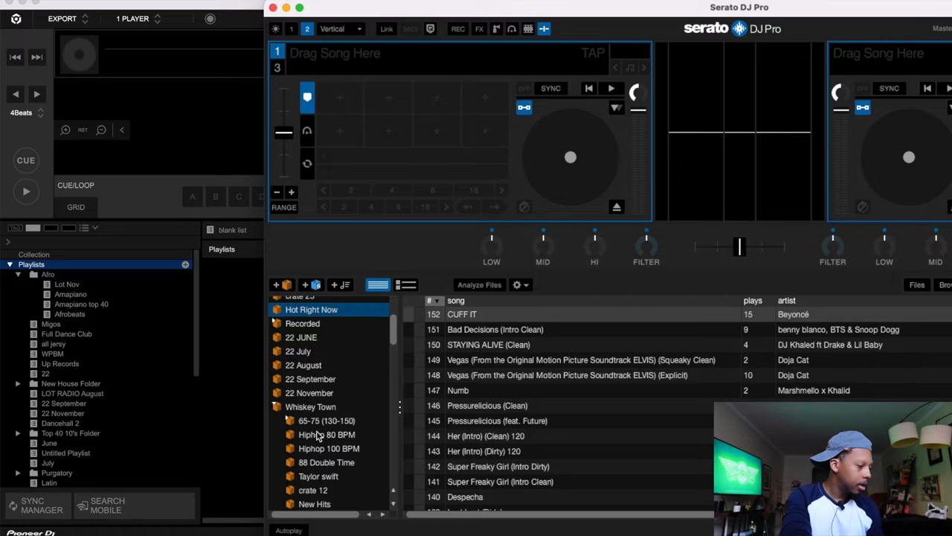
{"action": "mouse_move", "coordinate": [330, 419]}
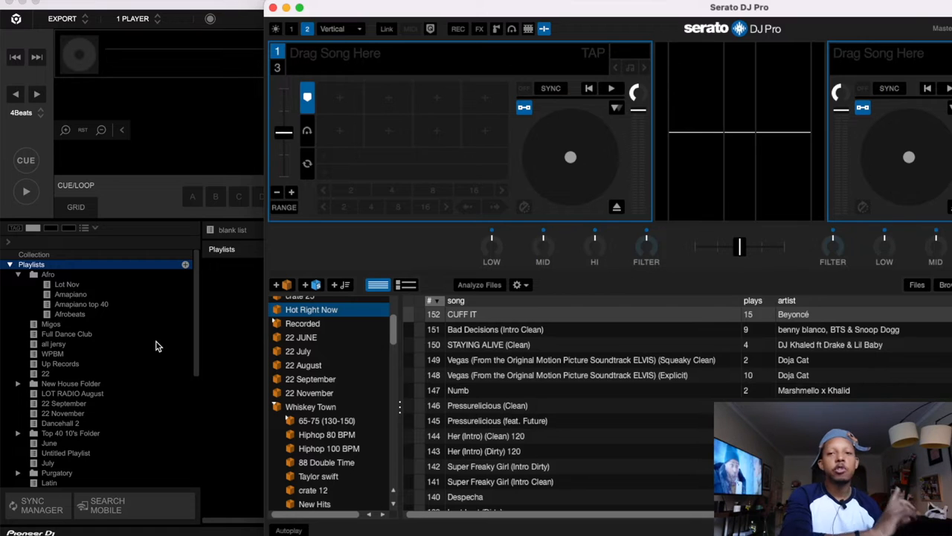
{"action": "mouse_move", "coordinate": [137, 265]}
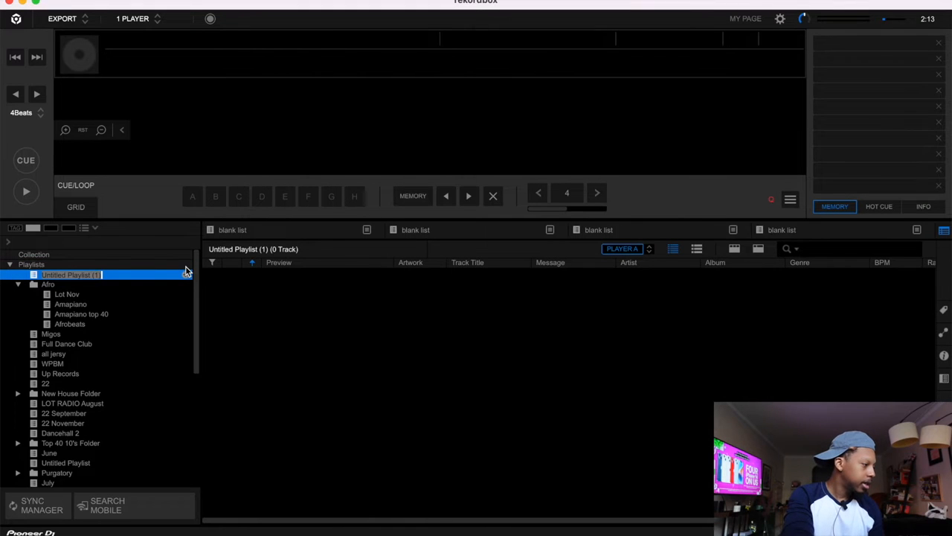
- Rename the untitled playlist to 'HOT Right NOw' after the Serato crate
{"action": "double_click", "coordinate": [72, 274]}
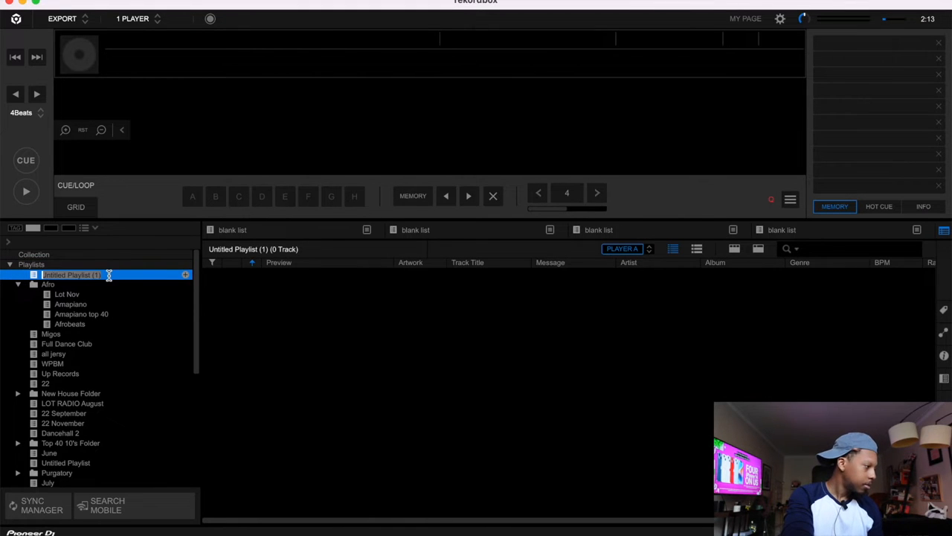
{"action": "type", "text": "HOT Right NOw"}
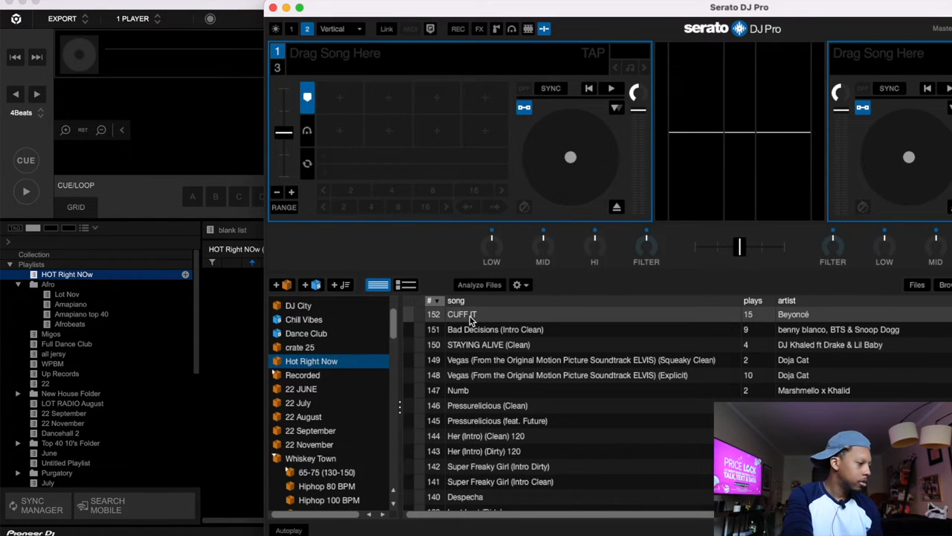
- Drag the Hot Right Now crate's tracks onto the HOT Right NOw playlist
{"action": "left_click", "coordinate": [461, 312]}
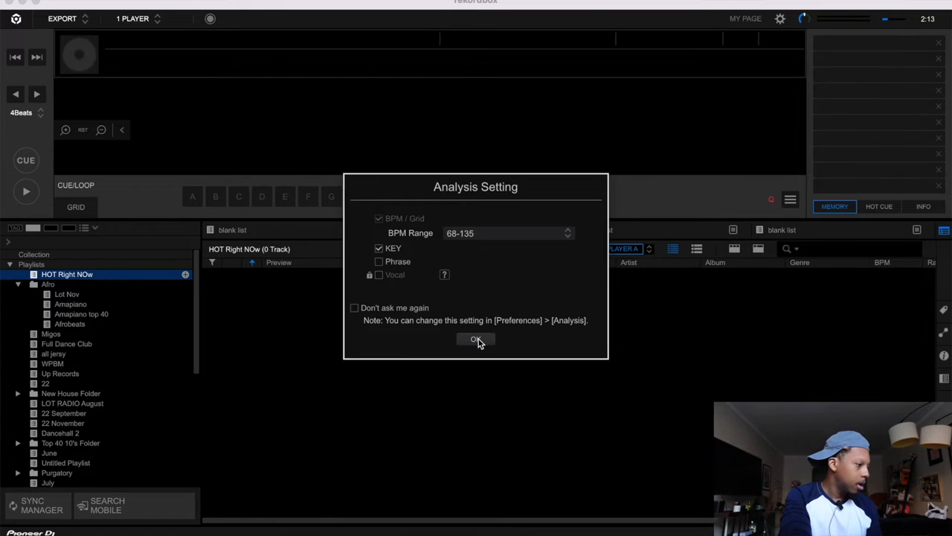
- Accept the Analysis Setting defaults so all 152 tracks load into HOT Right NOw
{"action": "left_click", "coordinate": [476, 340]}
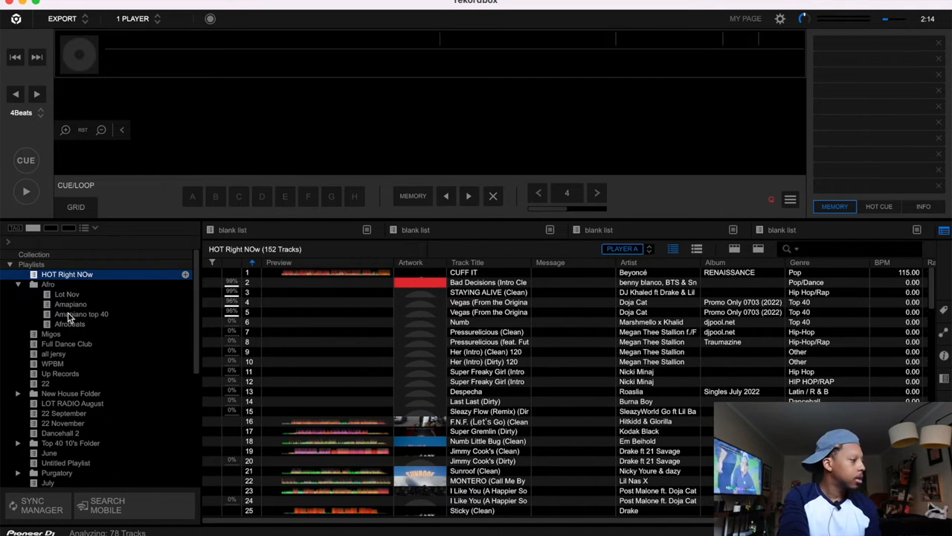
{"action": "left_click", "coordinate": [17, 284]}
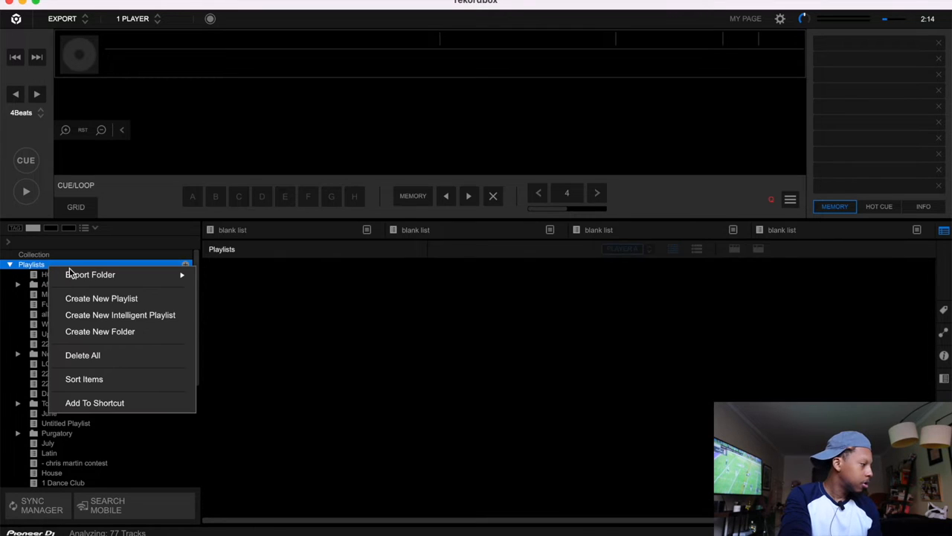
{"action": "mouse_move", "coordinate": [98, 290]}
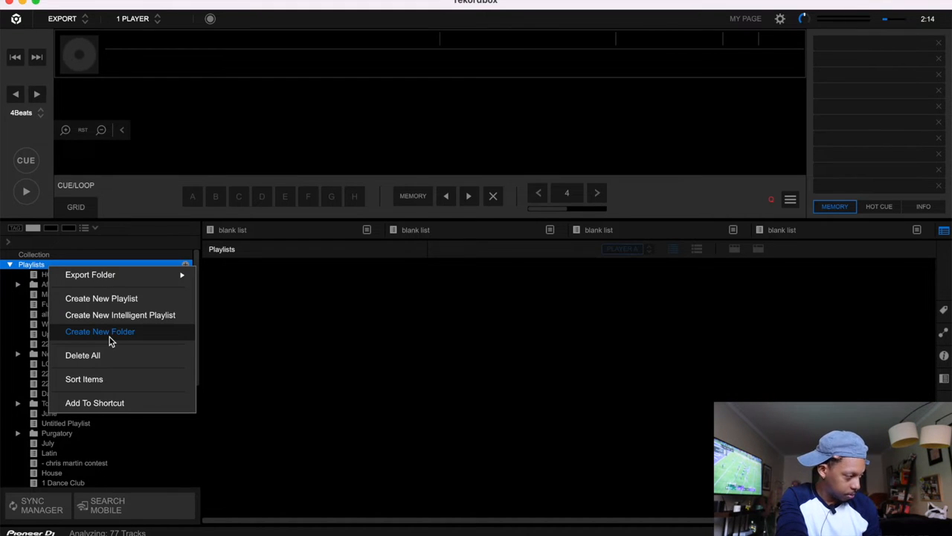
{"action": "mouse_move", "coordinate": [116, 340]}
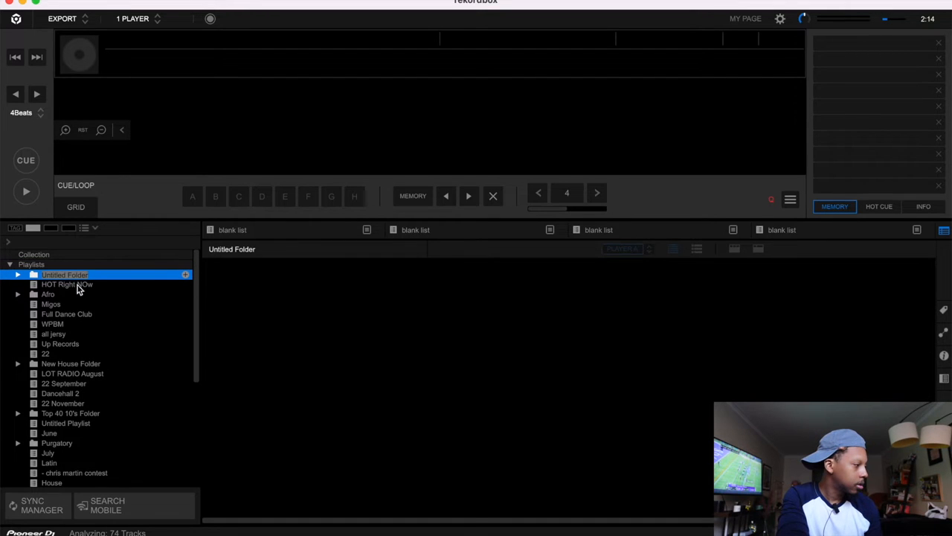
- Rename the Untitled Folder to 'Whiskey Town' to match the Serato crate
{"action": "double_click", "coordinate": [64, 274]}
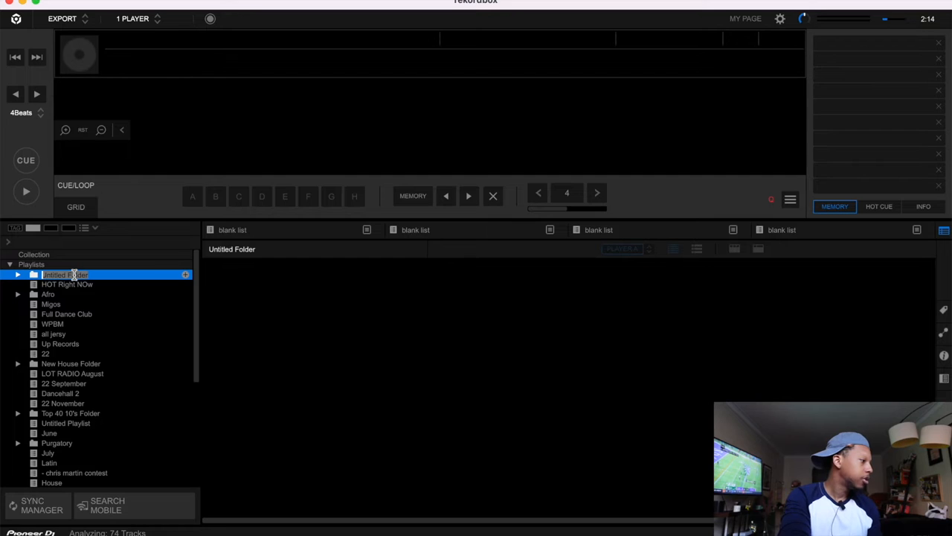
{"action": "type", "text": "Whiskey"}
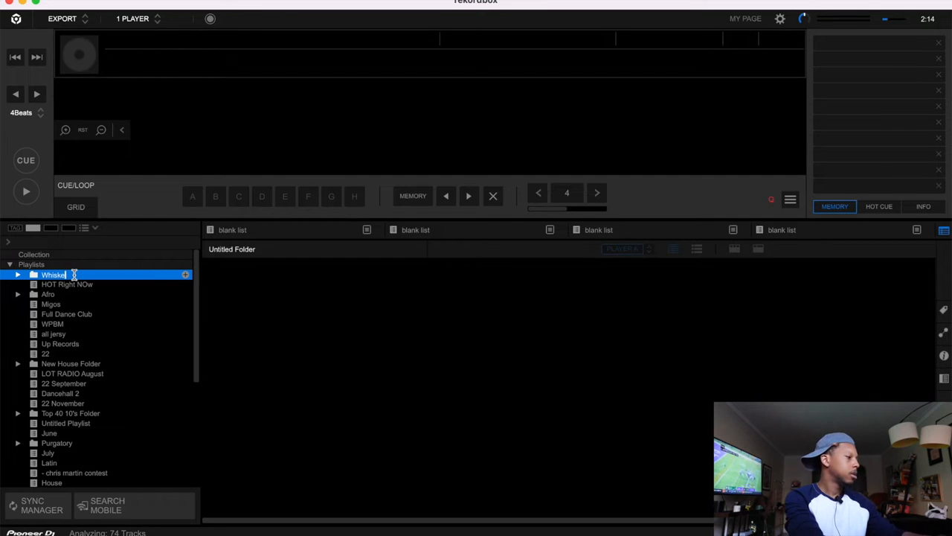
{"action": "type", "text": "Whiskey Town"}
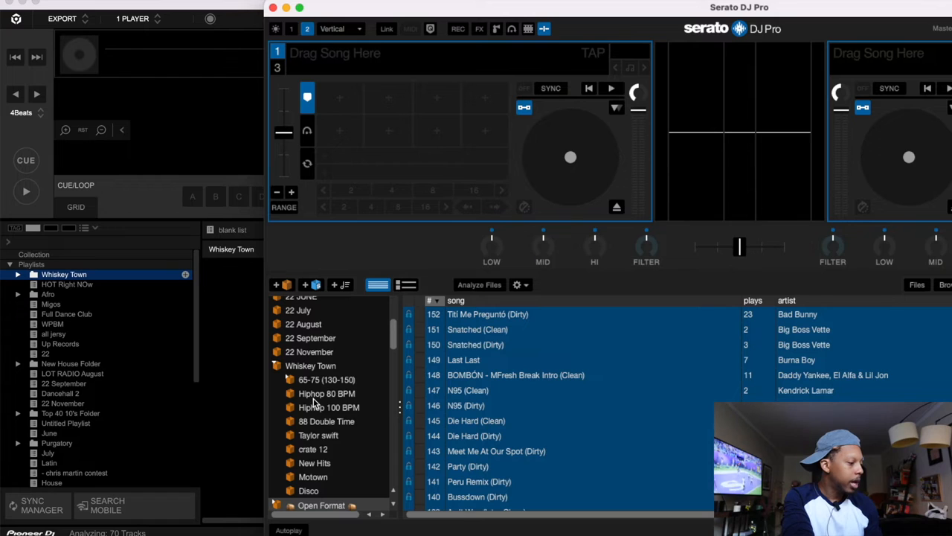
{"action": "mouse_move", "coordinate": [229, 364]}
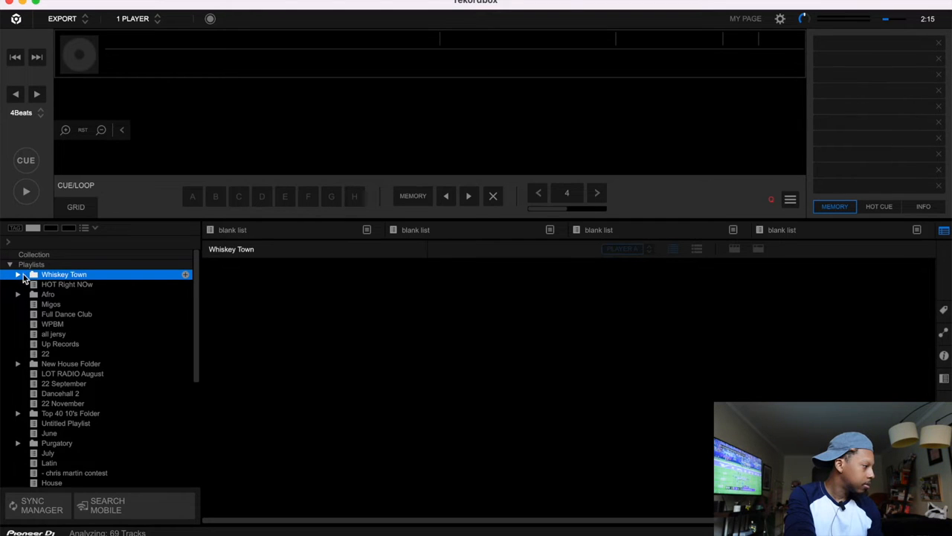
- Inside Whiskey Town name two new playlists 'Hiphop 80 BPM' and 'Hiphop 100 BPM'
{"action": "left_click", "coordinate": [18, 274]}
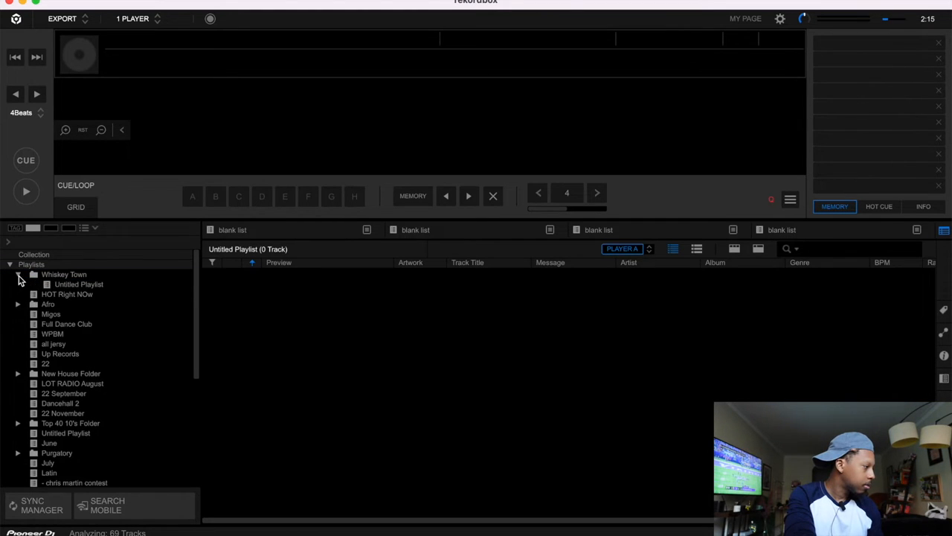
{"action": "left_click", "coordinate": [64, 274]}
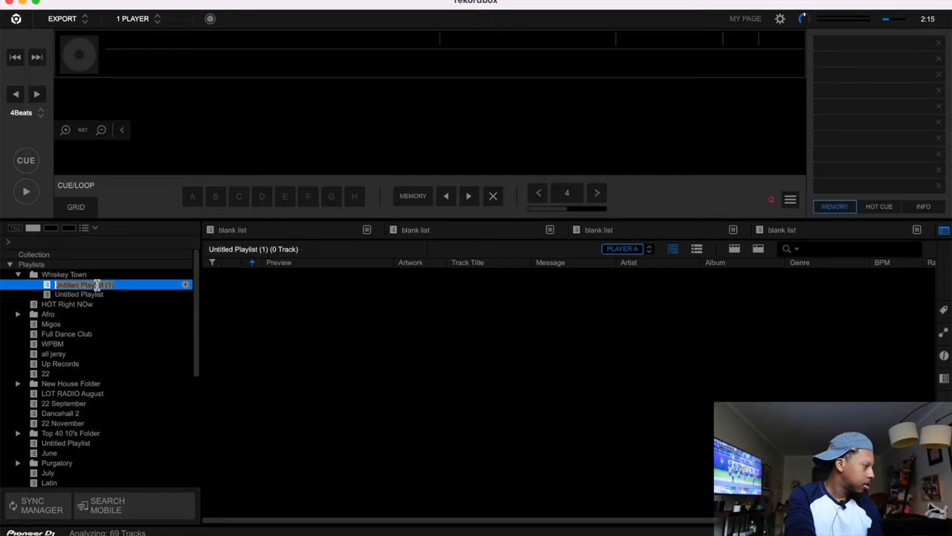
{"action": "type", "text": "Hiphop"}
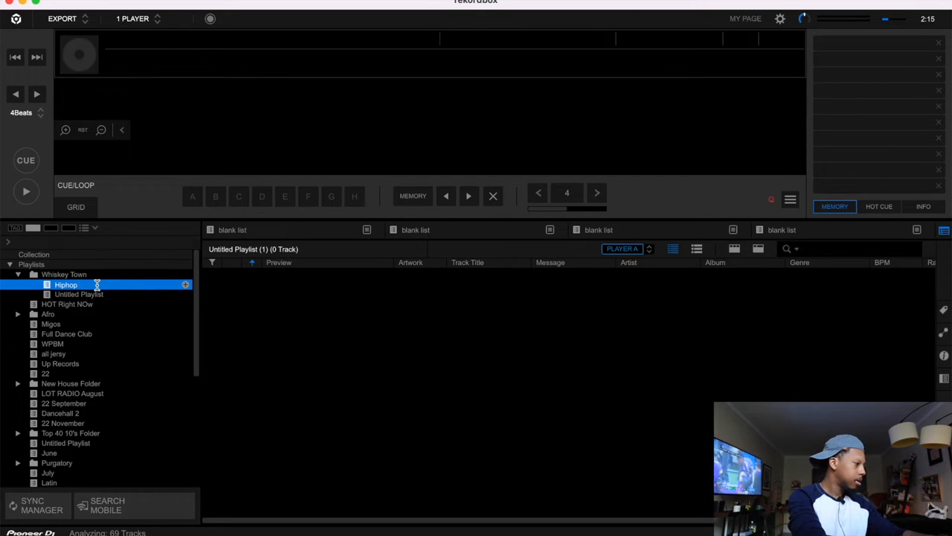
{"action": "type", "text": "80 BPM"}
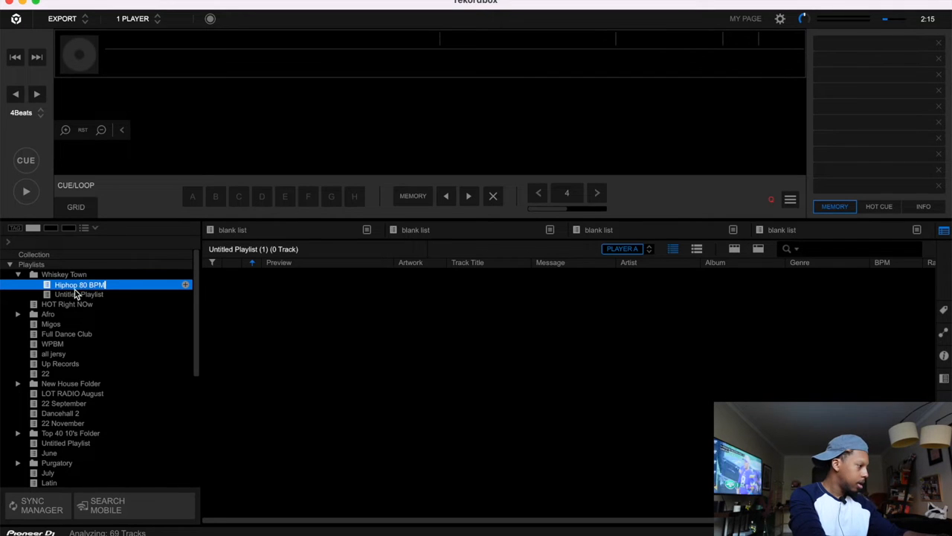
{"action": "left_click", "coordinate": [81, 295]}
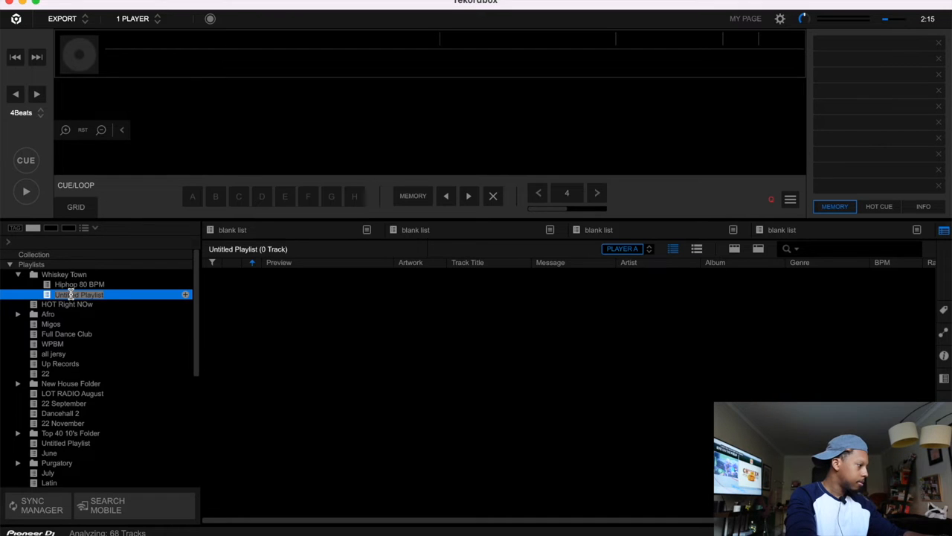
{"action": "type", "text": "Hiphop 100 BPM"}
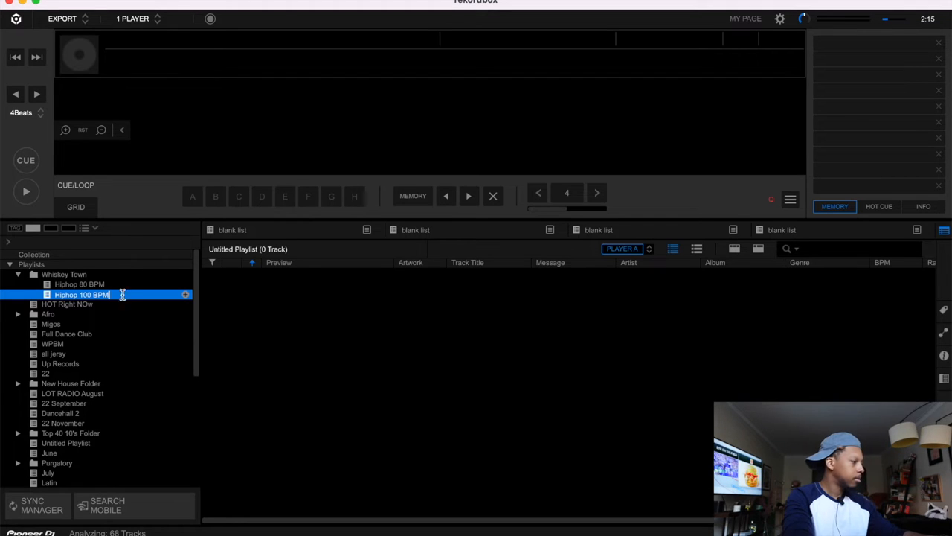
{"action": "mouse_move", "coordinate": [691, 470]}
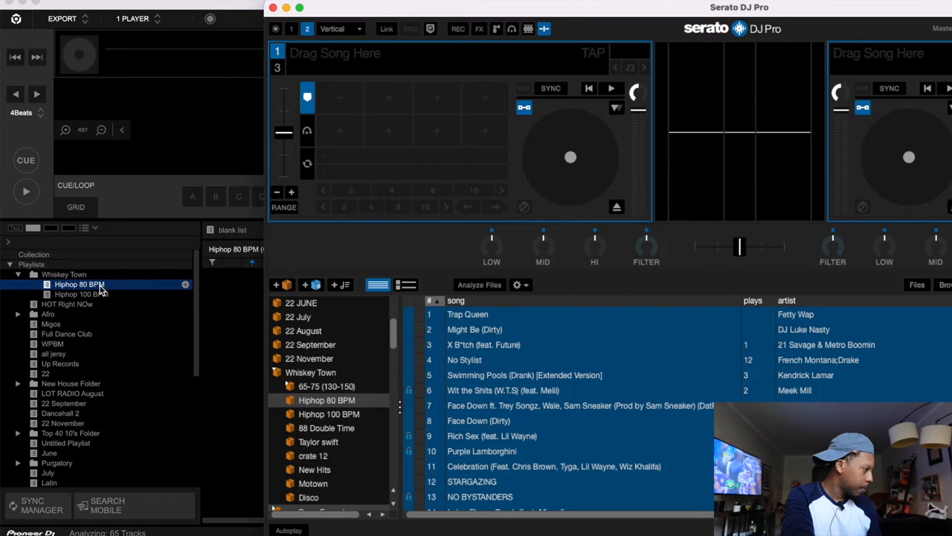
- Select the Hiphop 100 BPM playlist and show Serato's Hiphop 100 BPM crate tracks
{"action": "left_click", "coordinate": [80, 294]}
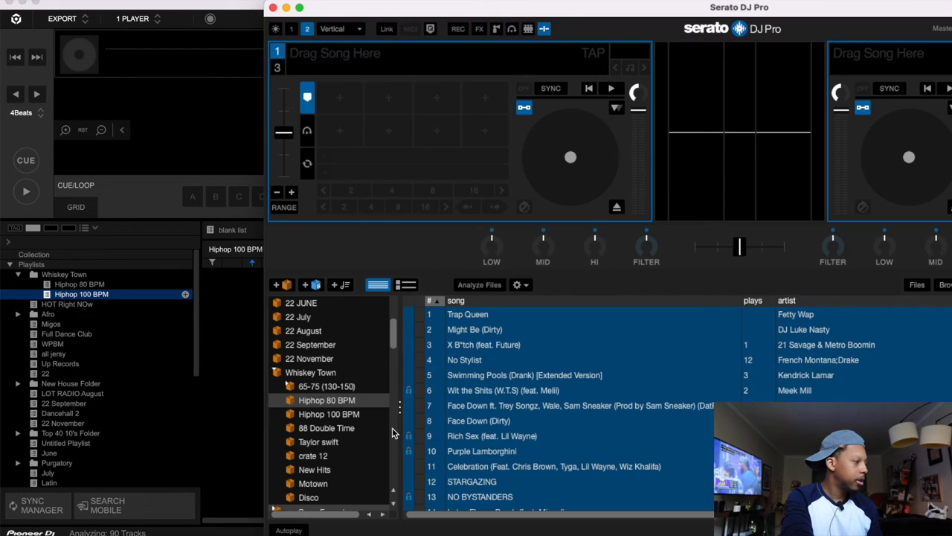
{"action": "left_click", "coordinate": [329, 414]}
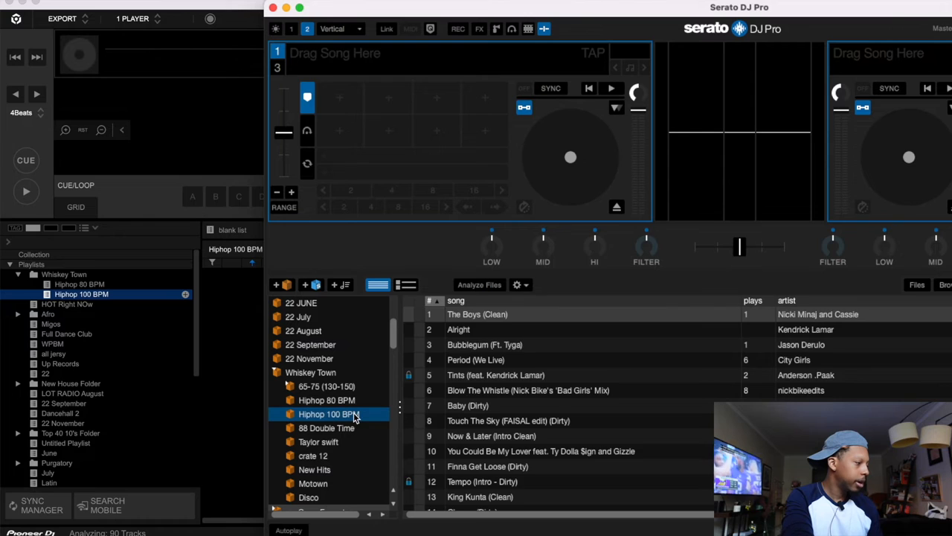
{"action": "left_click", "coordinate": [476, 314]}
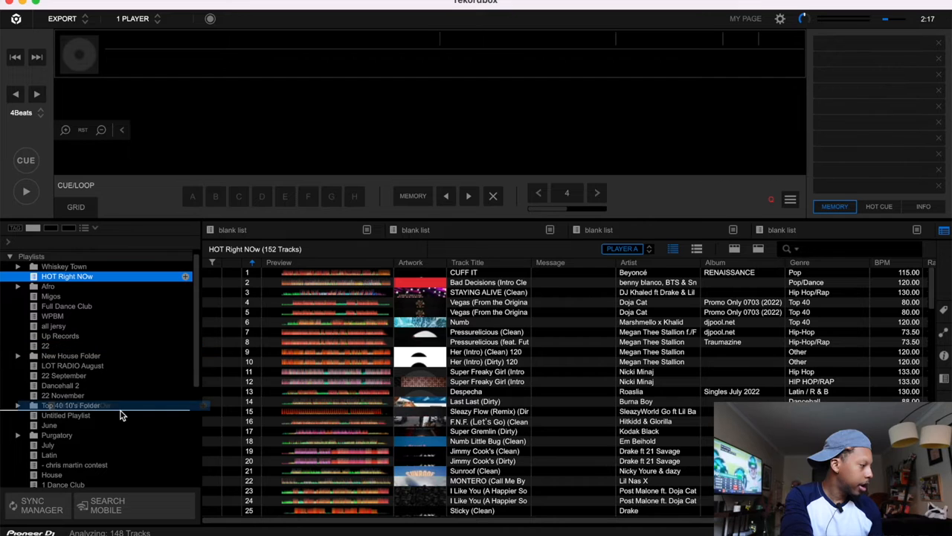
- Drag the HOT Right NOw playlist onto the J5 drive under Devices
{"action": "scroll", "scroll_direction": "down", "scroll_amount": 3}
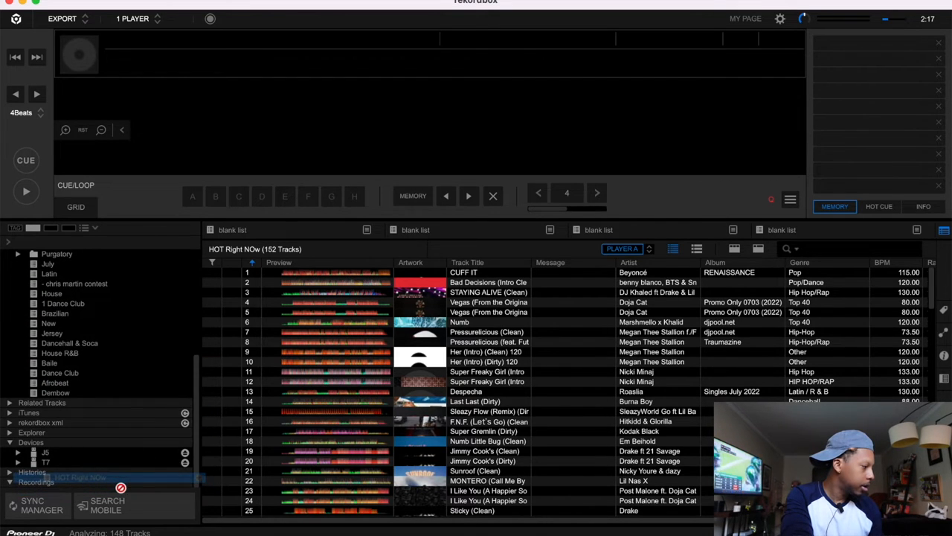
{"action": "left_click", "coordinate": [18, 452]}
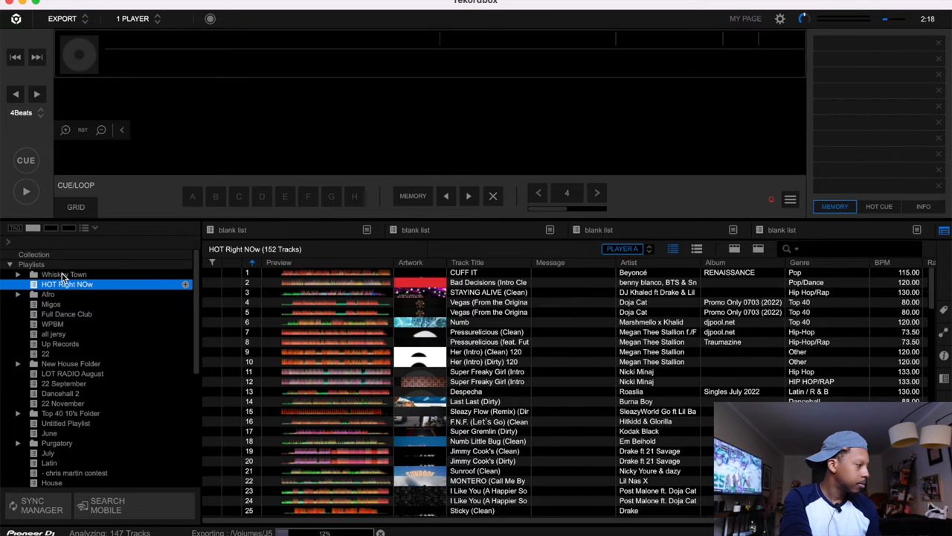
- Drag the Whiskey Town folder onto the J5 drive as well
{"action": "left_click", "coordinate": [64, 274]}
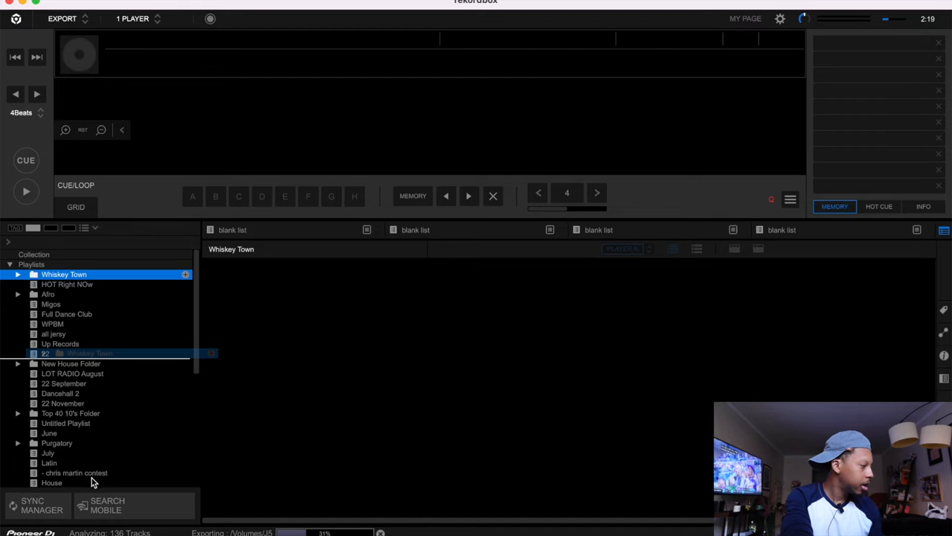
{"action": "scroll", "scroll_direction": "down", "scroll_amount": 3}
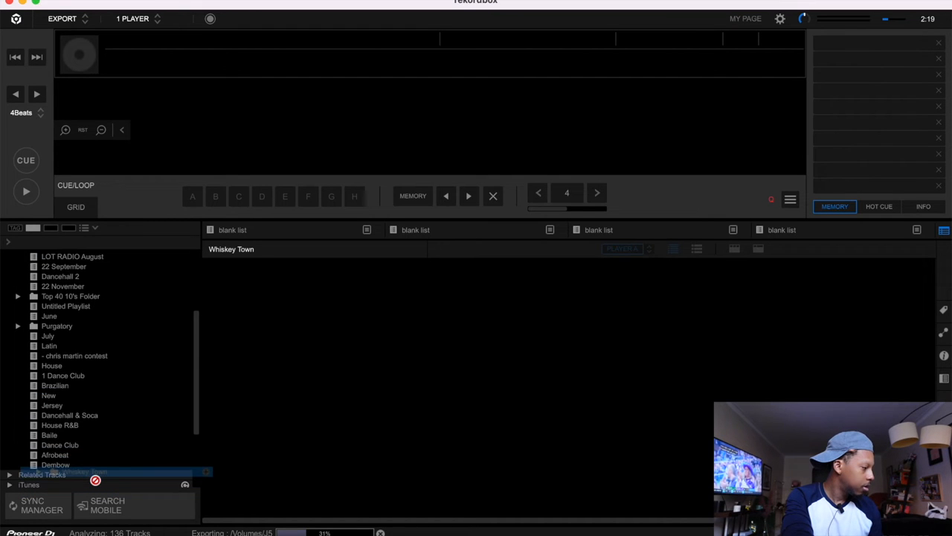
{"action": "left_click", "coordinate": [9, 473]}
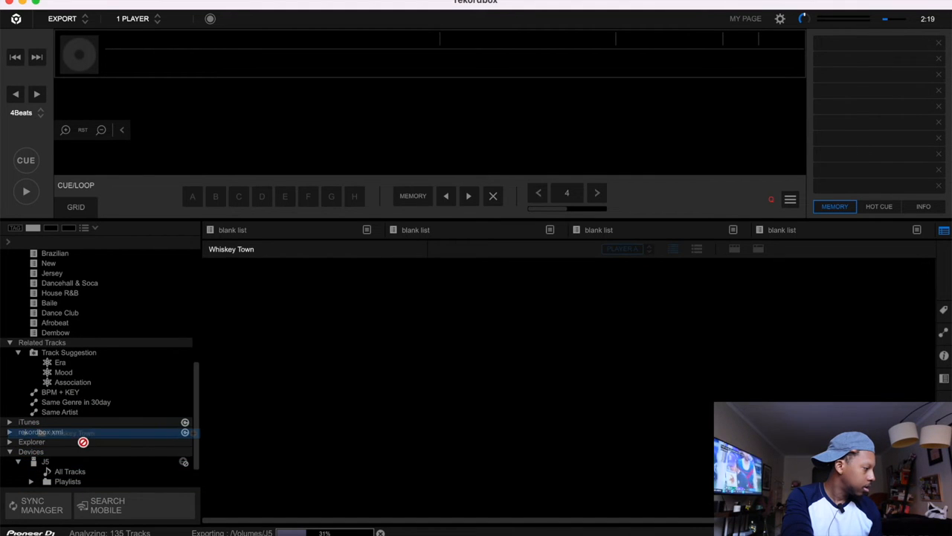
{"action": "left_click", "coordinate": [45, 461]}
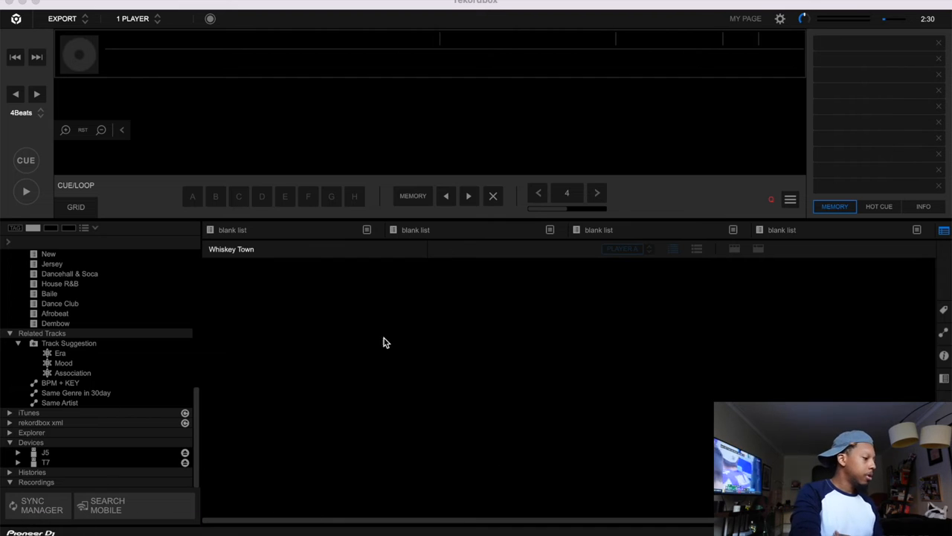
{"action": "mouse_move", "coordinate": [116, 30]}
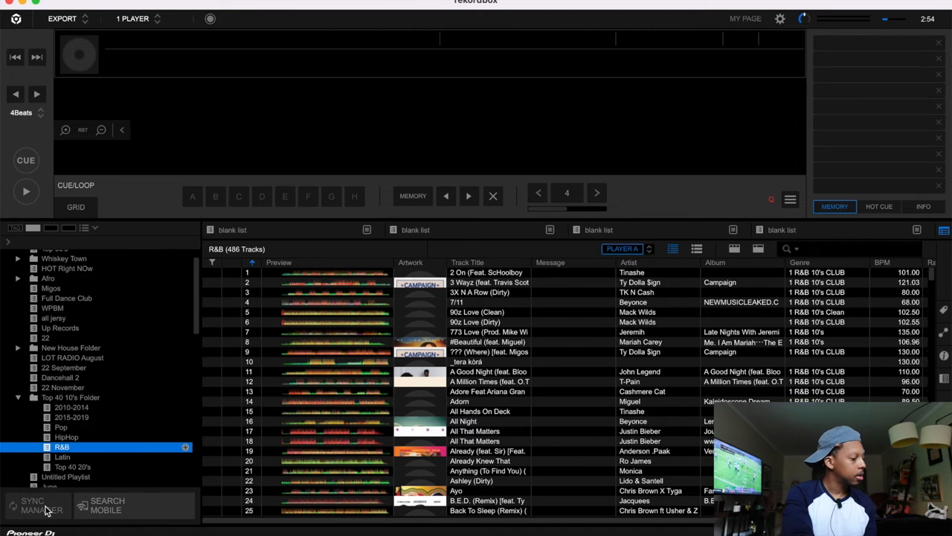
- Show Sync Manager with LOT RADIO August and Top 40 10's Folder selected for the J5 drive
{"action": "left_click", "coordinate": [33, 506]}
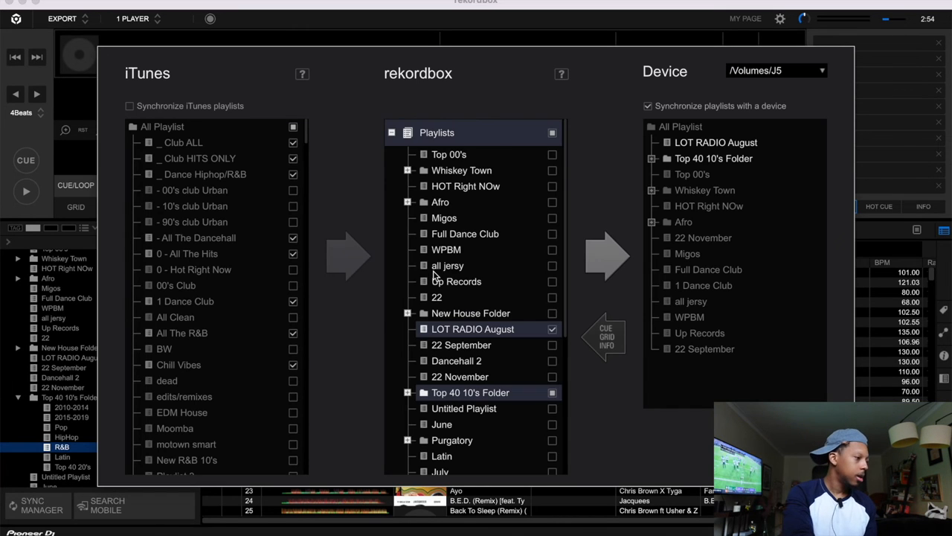
{"action": "mouse_move", "coordinate": [491, 107]}
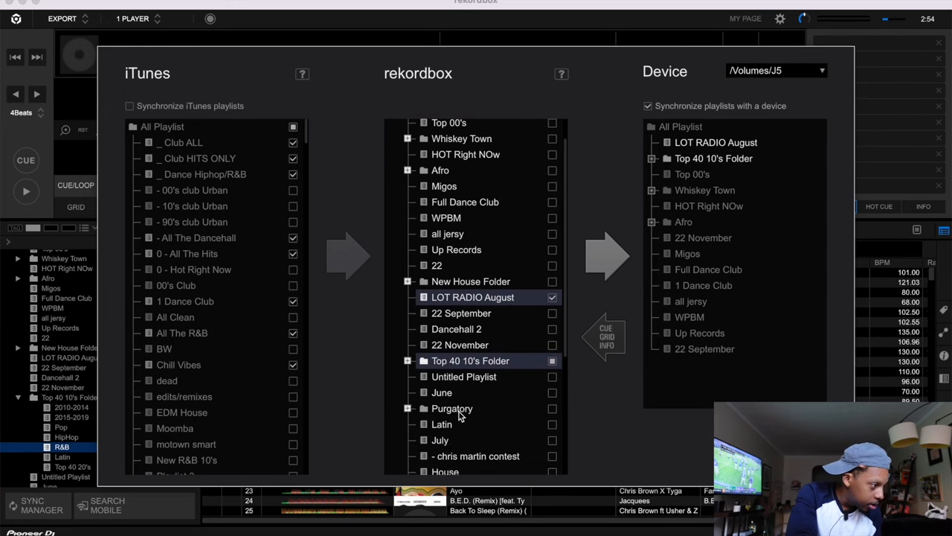
{"action": "scroll", "scroll_direction": "down", "scroll_amount": 3}
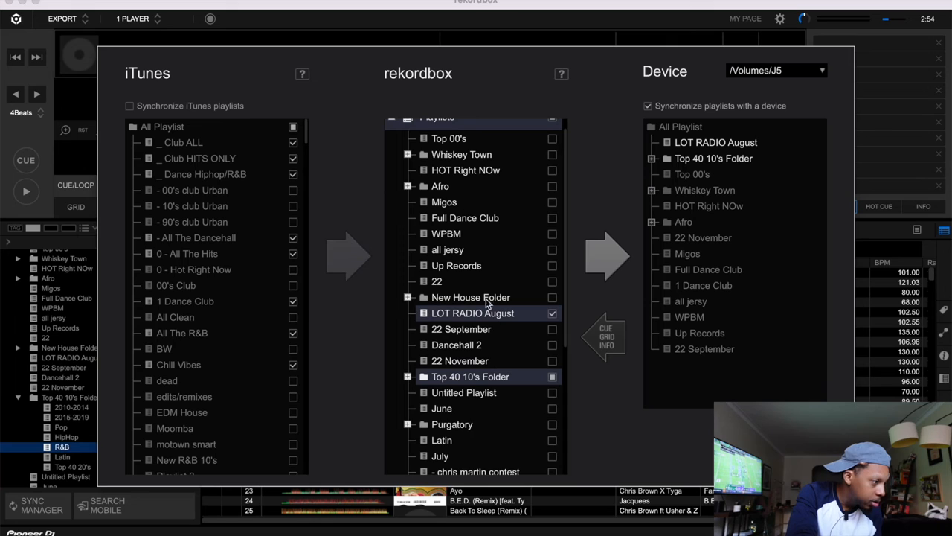
{"action": "mouse_move", "coordinate": [527, 331]}
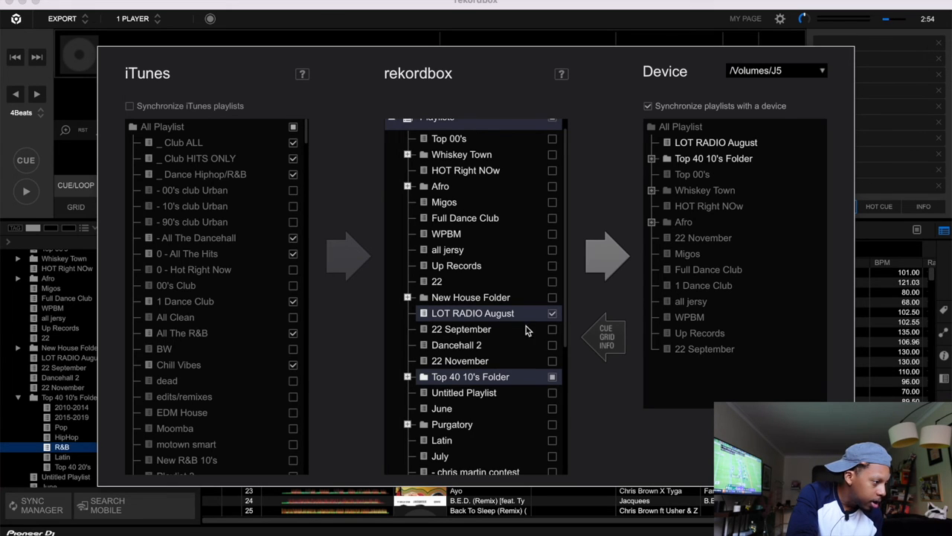
{"action": "mouse_move", "coordinate": [613, 425]}
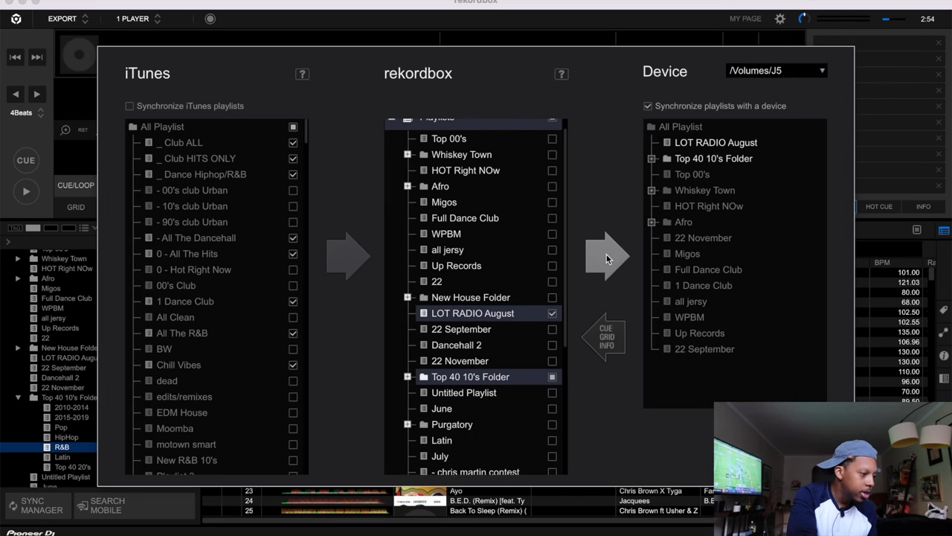
{"action": "mouse_move", "coordinate": [607, 256]}
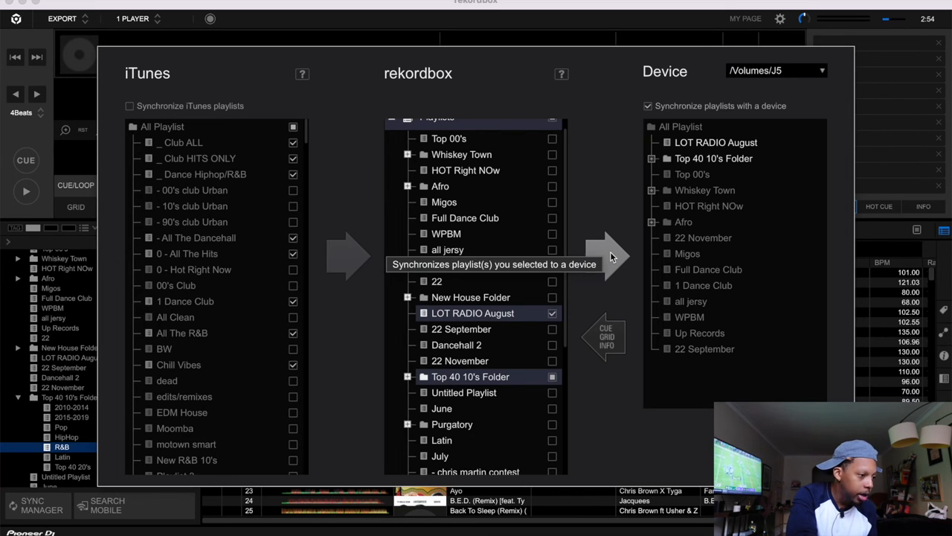